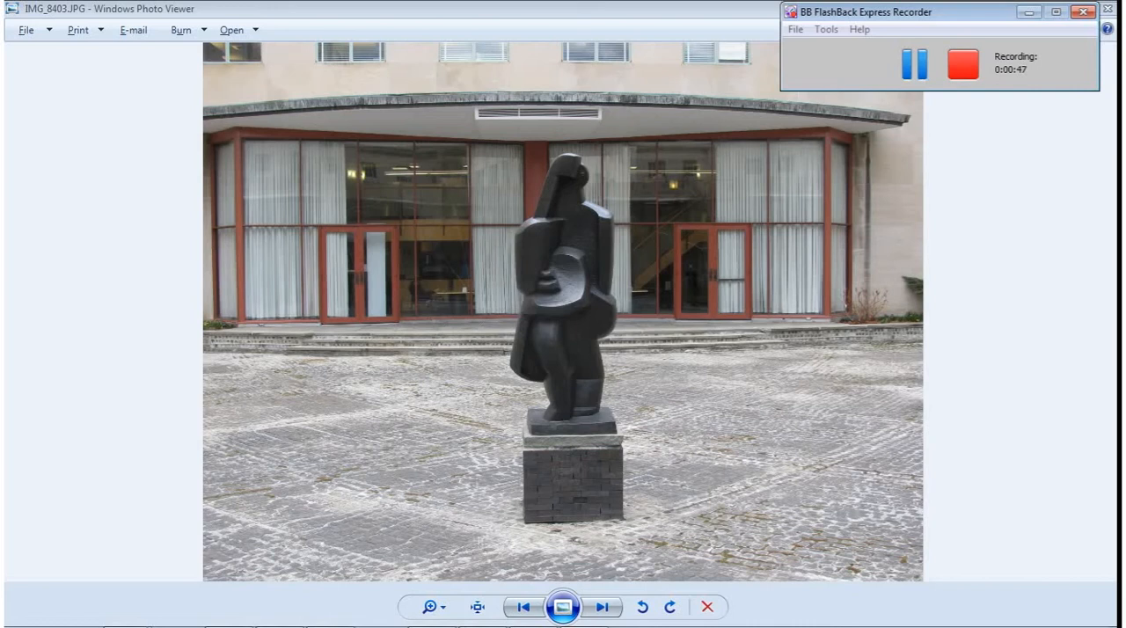
Step through eight photos of the sculpture taken from different sides of the courtyard.
left_click(524, 607)
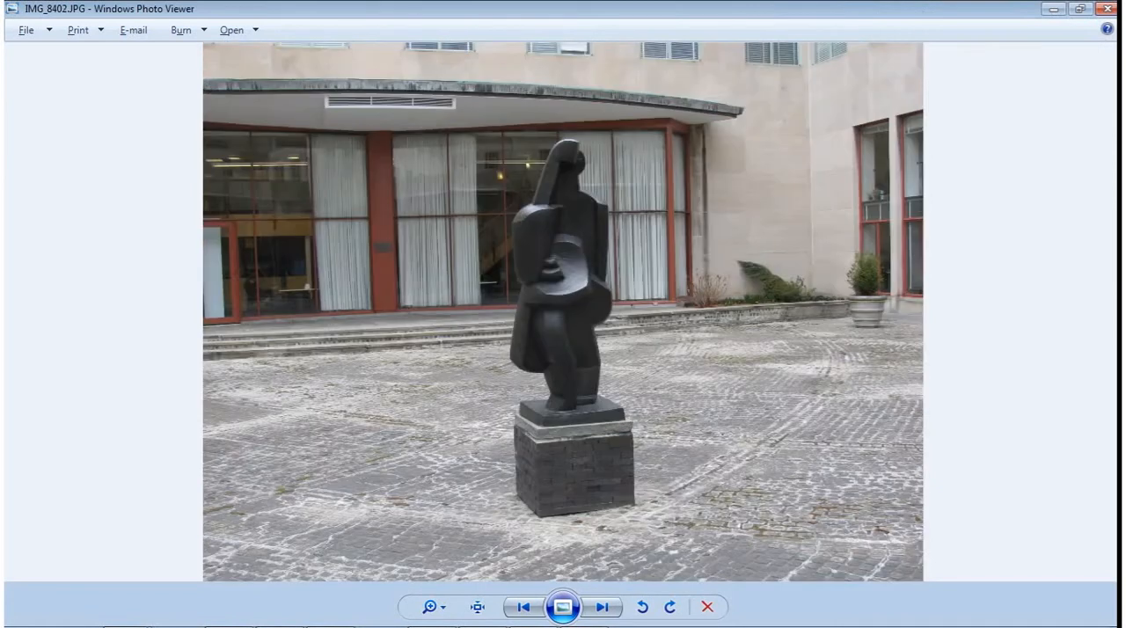
left_click(523, 607)
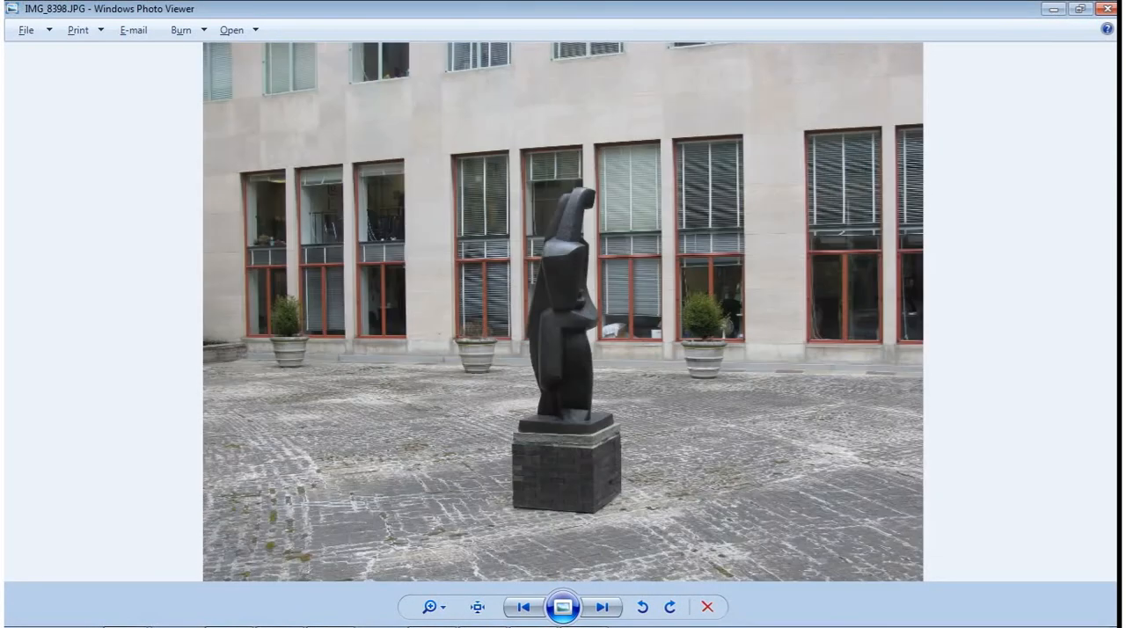
left_click(523, 605)
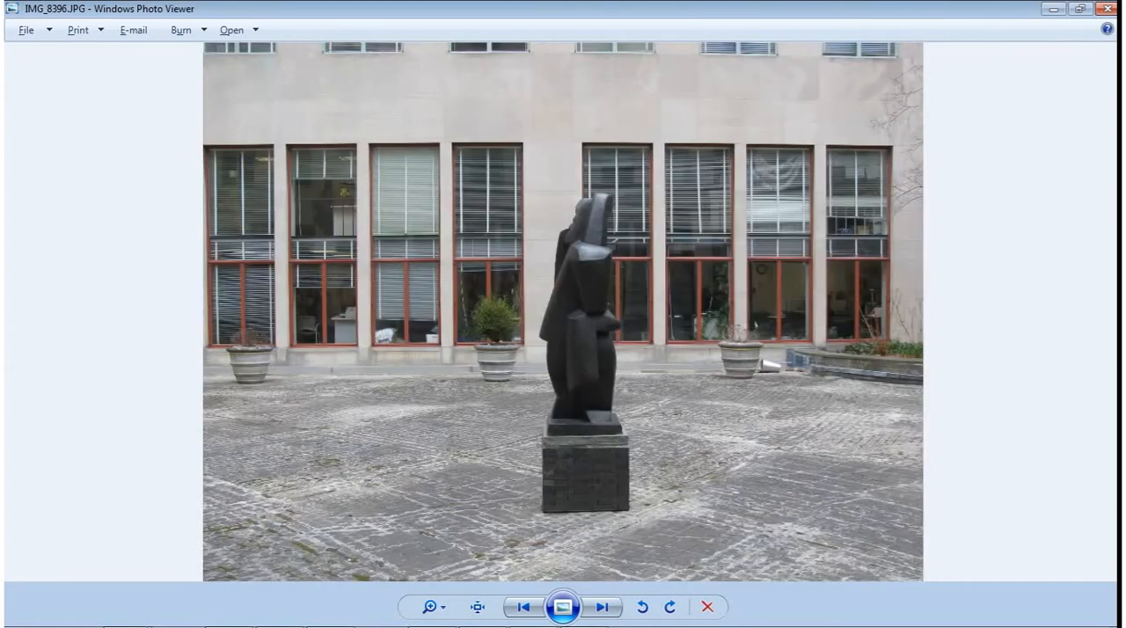
left_click(524, 605)
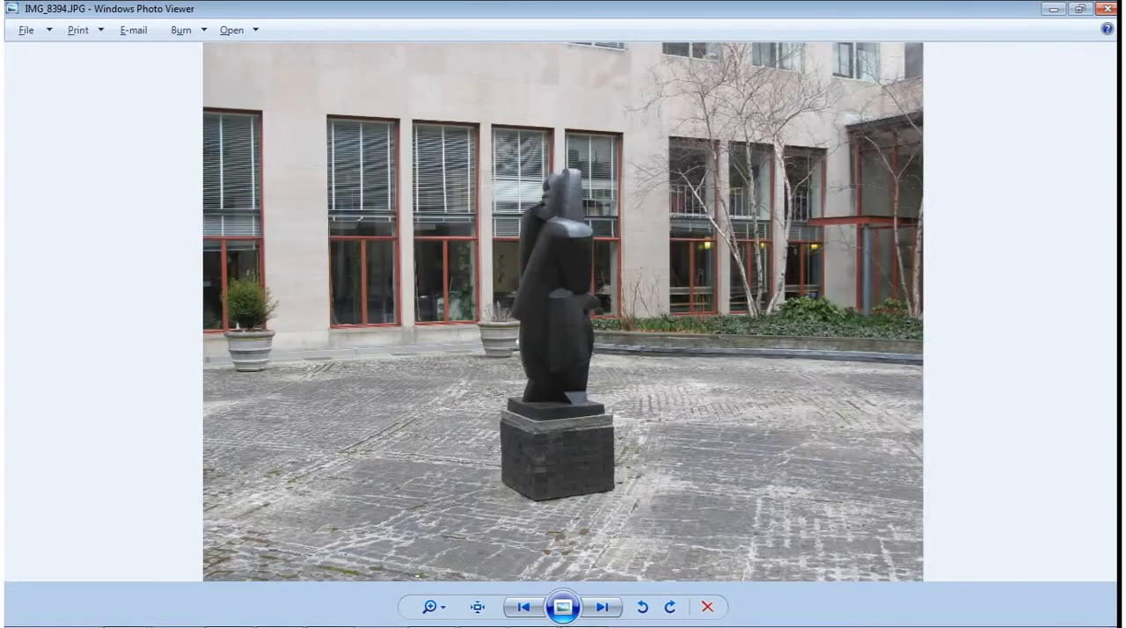
left_click(523, 606)
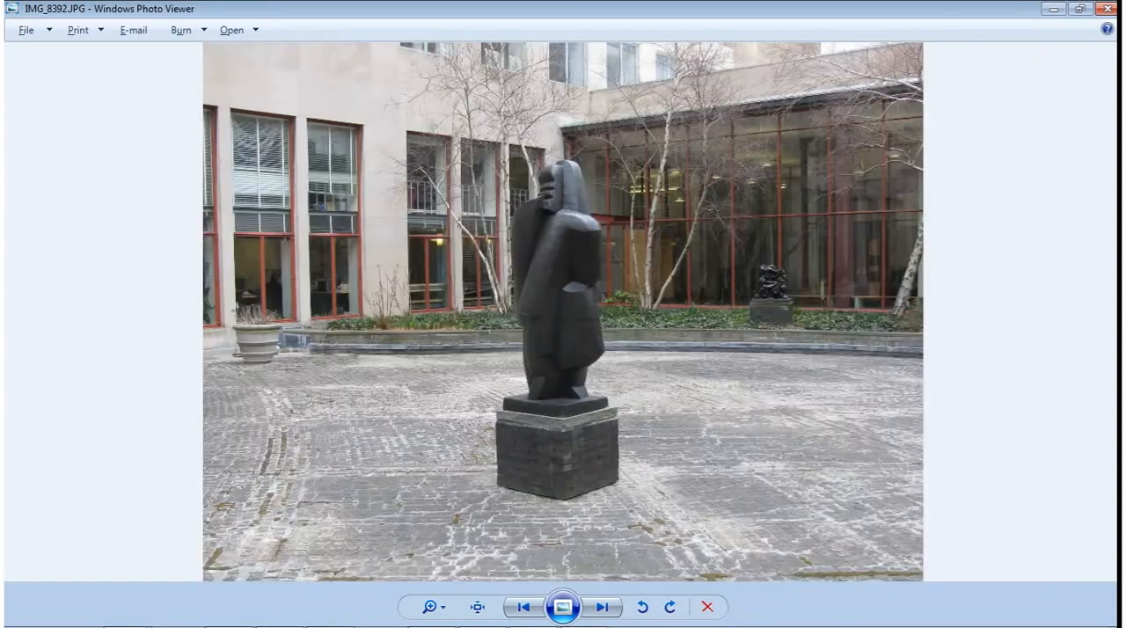
left_click(521, 607)
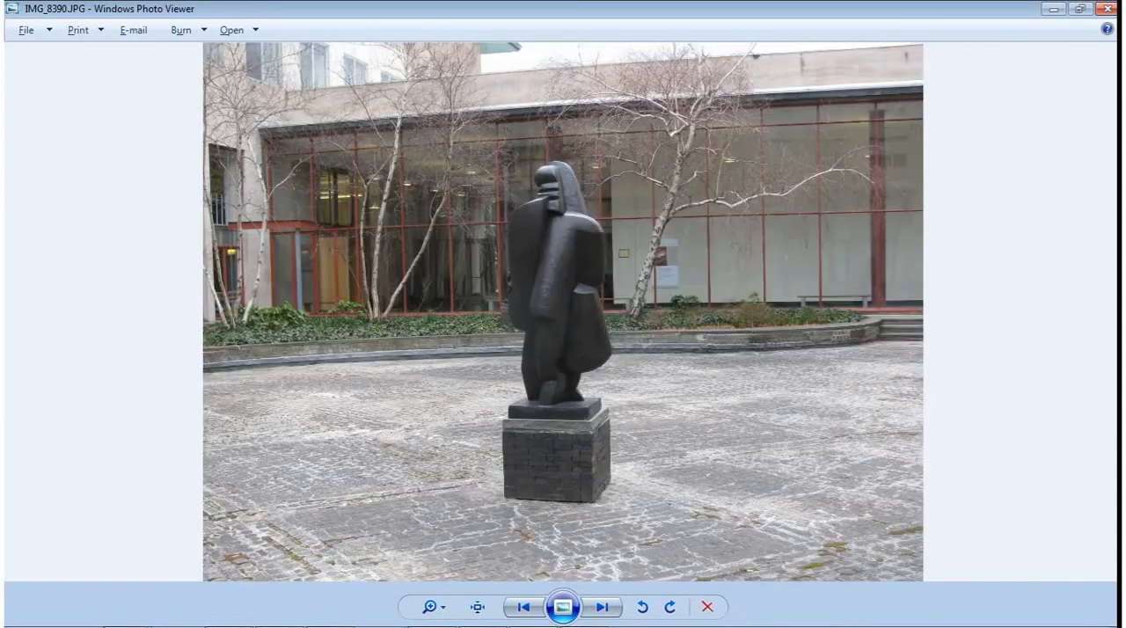
left_click(520, 606)
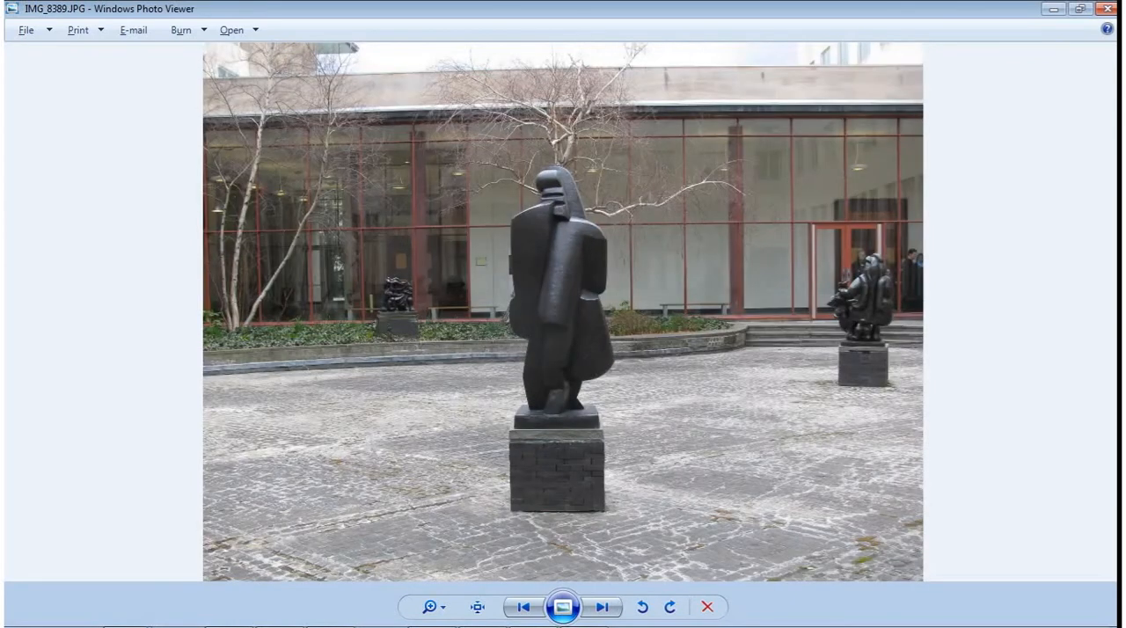
left_click(524, 607)
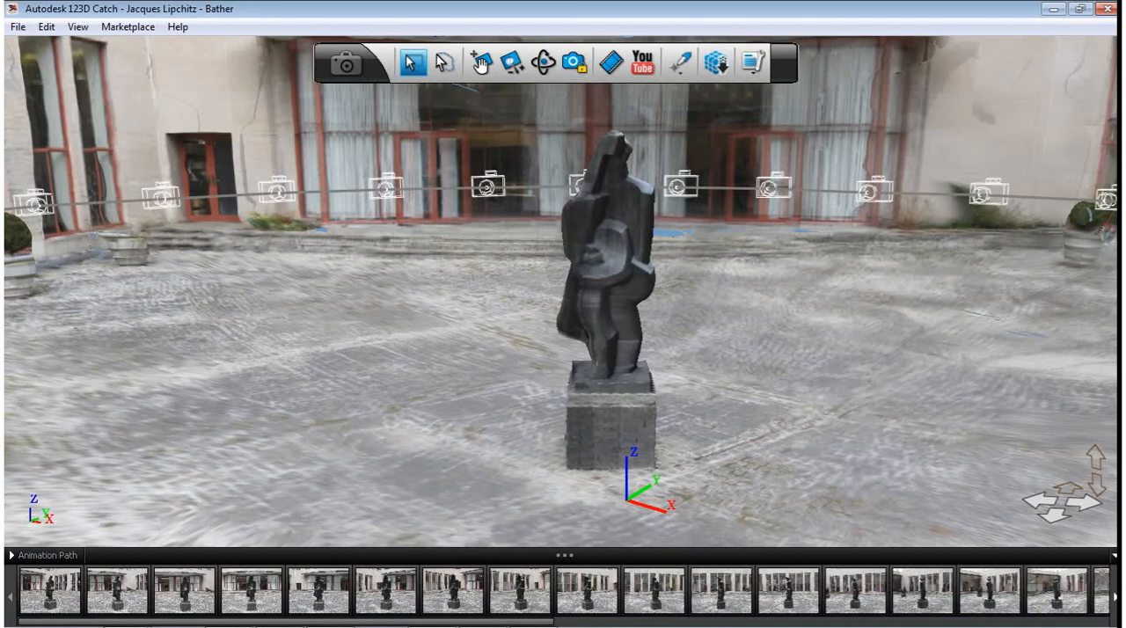
View the Bather capture's reconstructed 3D scene and bring up the File menu.
left_click(18, 26)
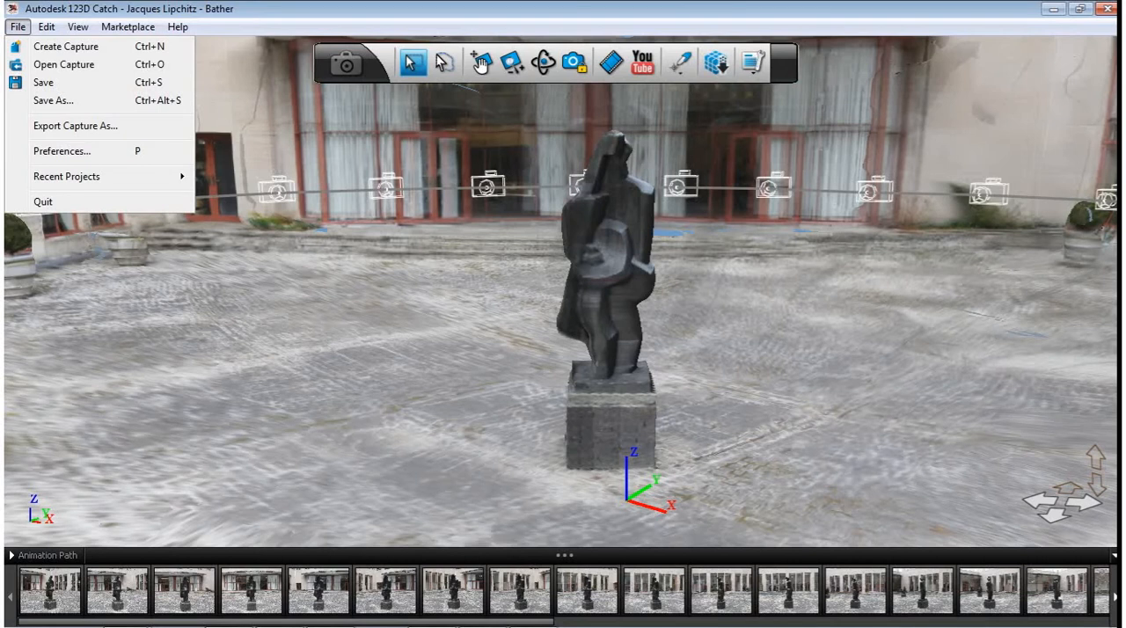
mouse_move(74, 125)
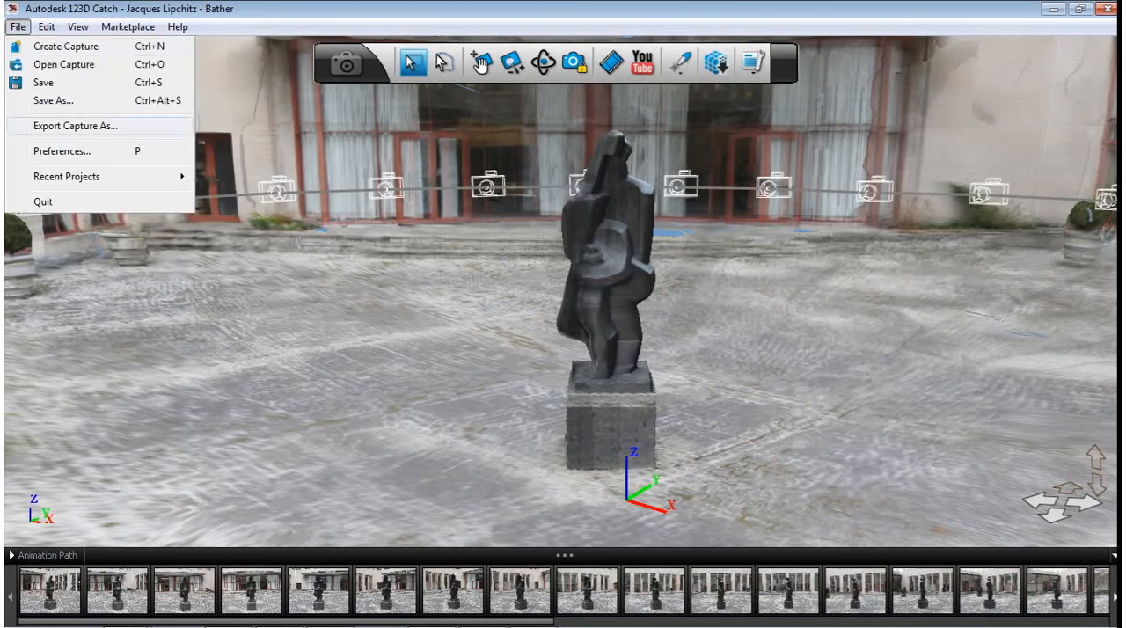
Start Export Capture As and choose the exported model's file format.
left_click(74, 125)
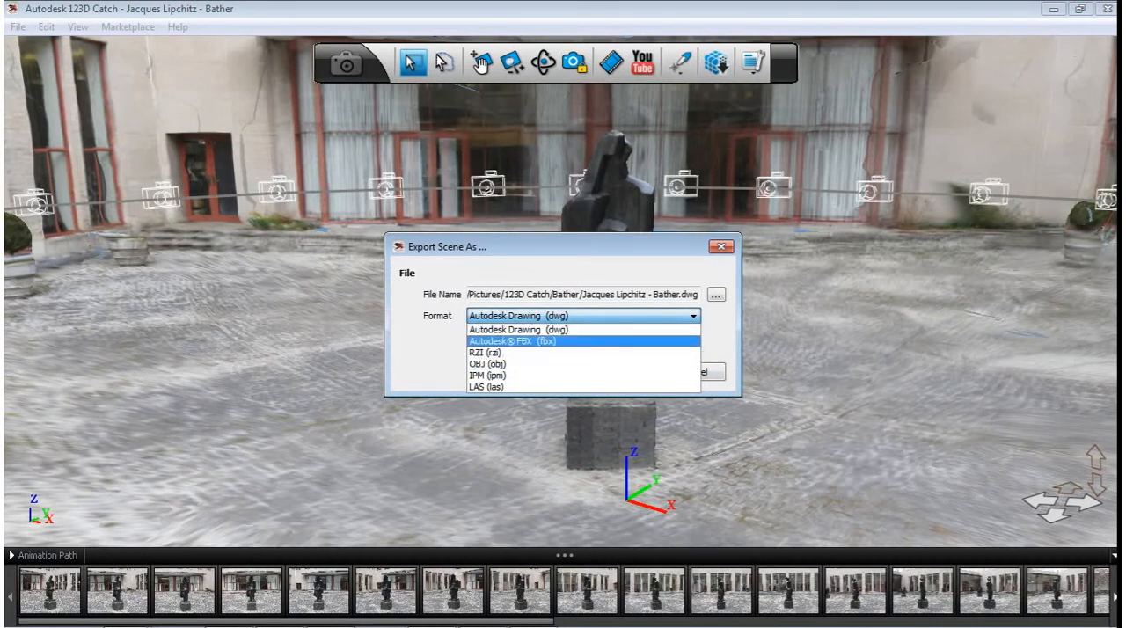
left_click(504, 329)
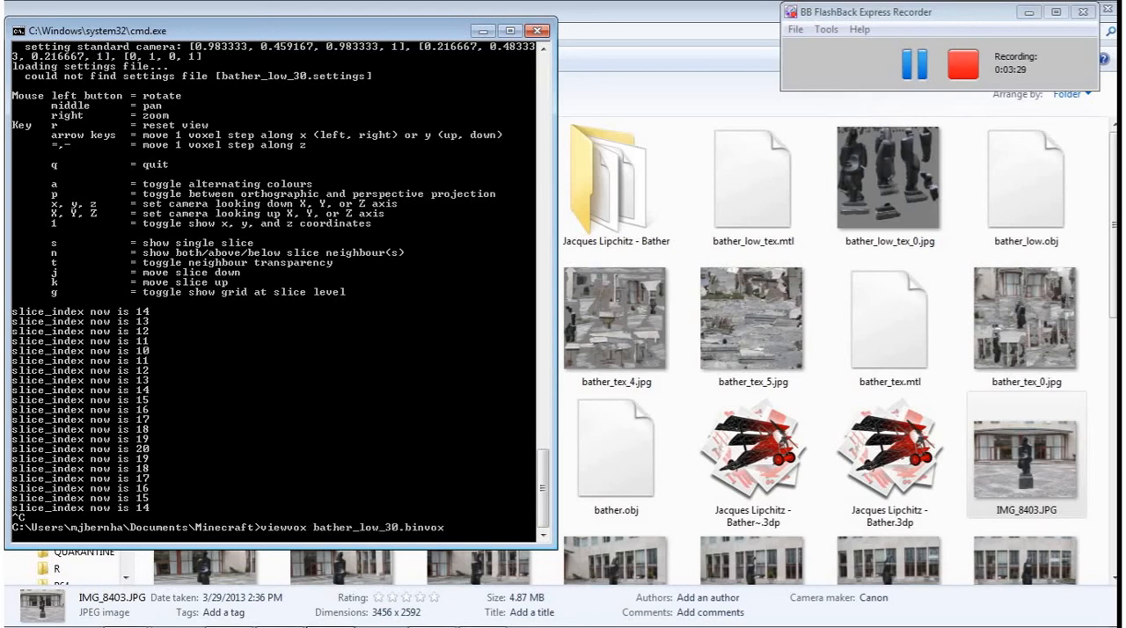
Run viewvox on the voxel model and rotate it to see another side.
key("Return")
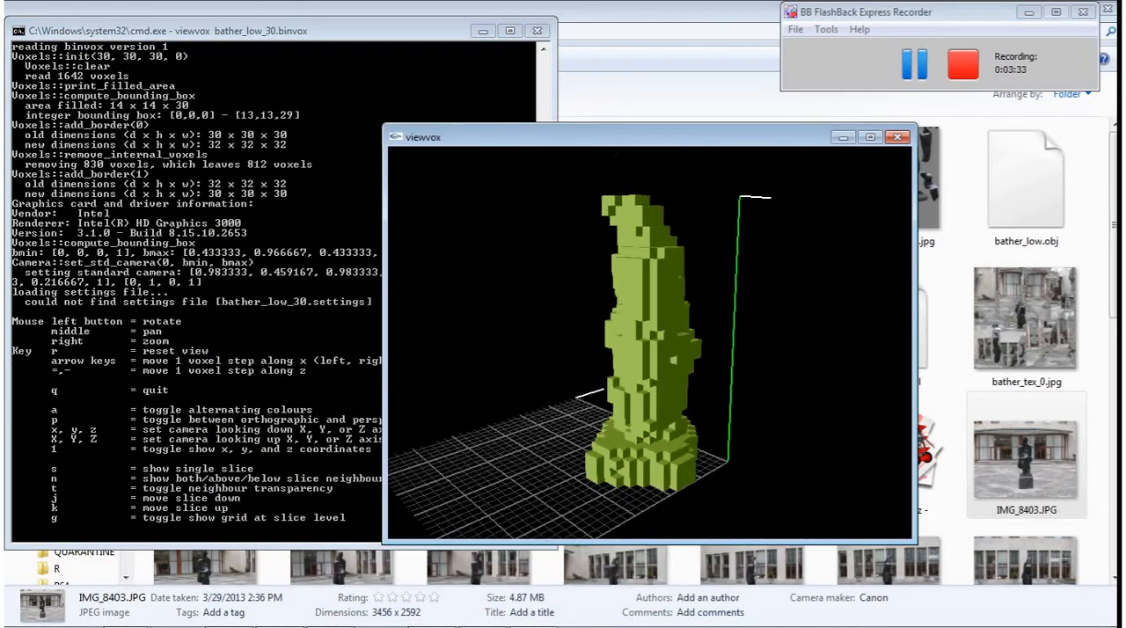
left_click_drag(651, 352, 616, 343)
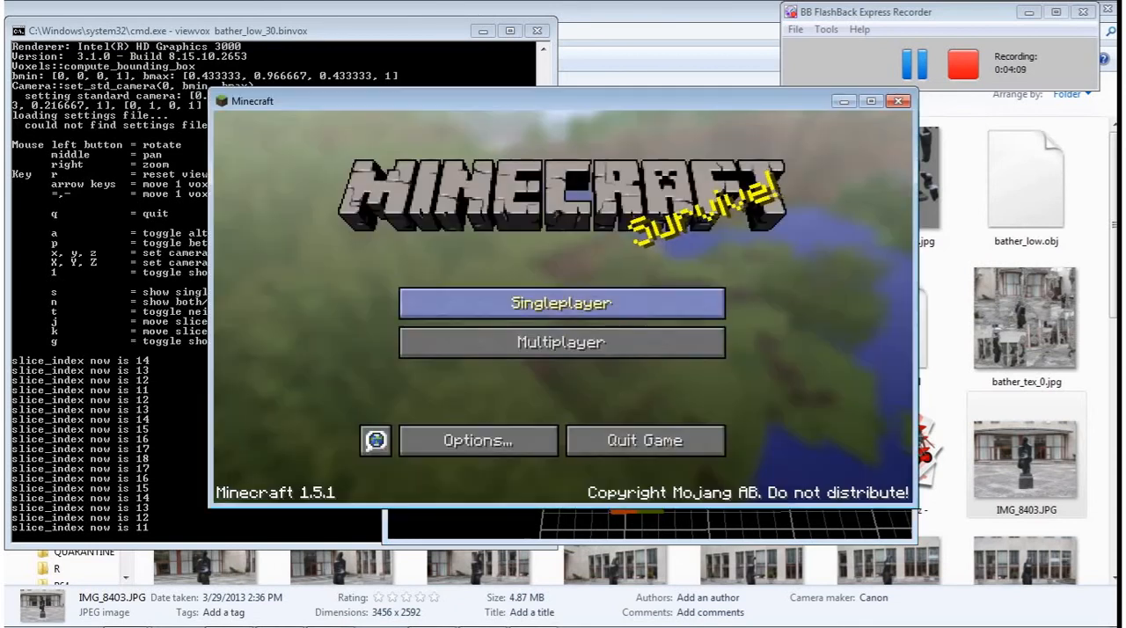
Show the multiplayer server list and join the survival server.
left_click(559, 341)
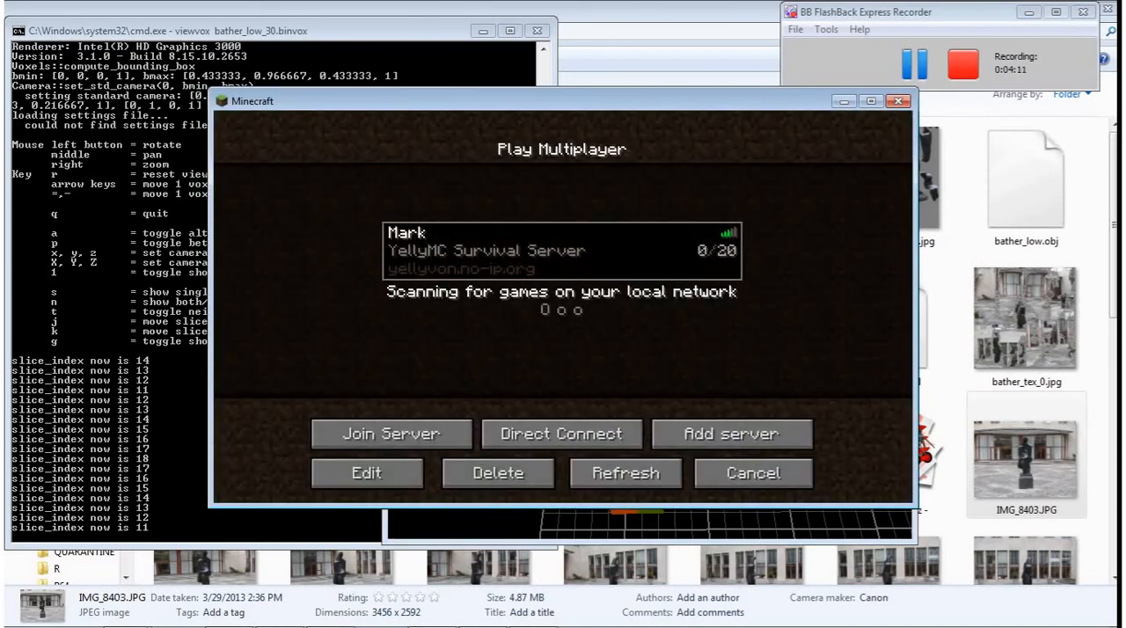
left_click(390, 433)
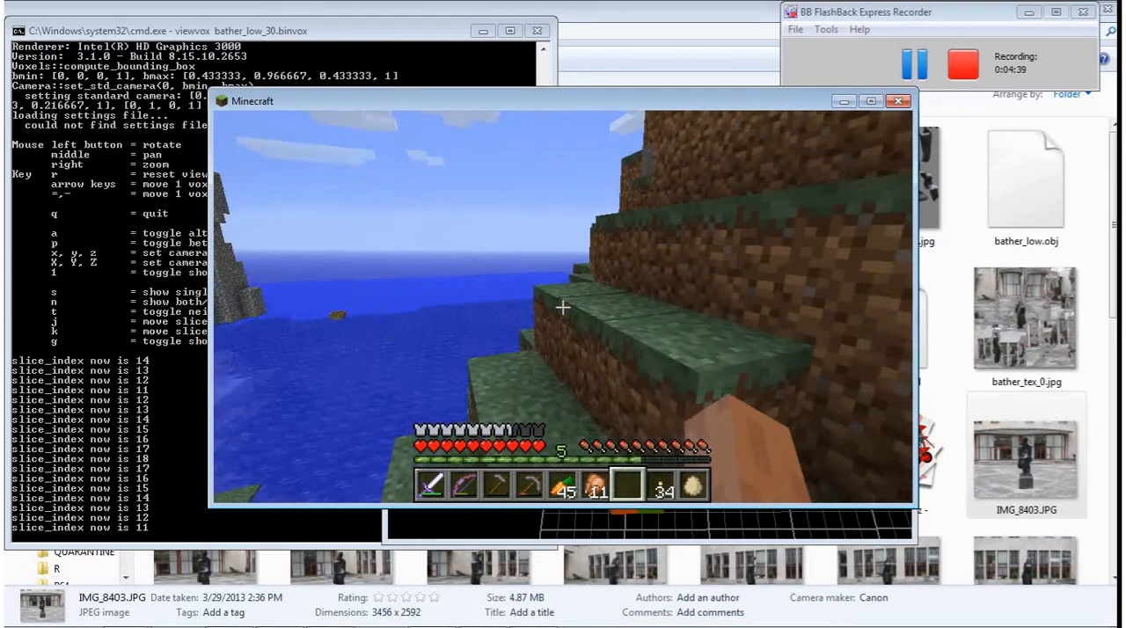
mouse_move(563, 308)
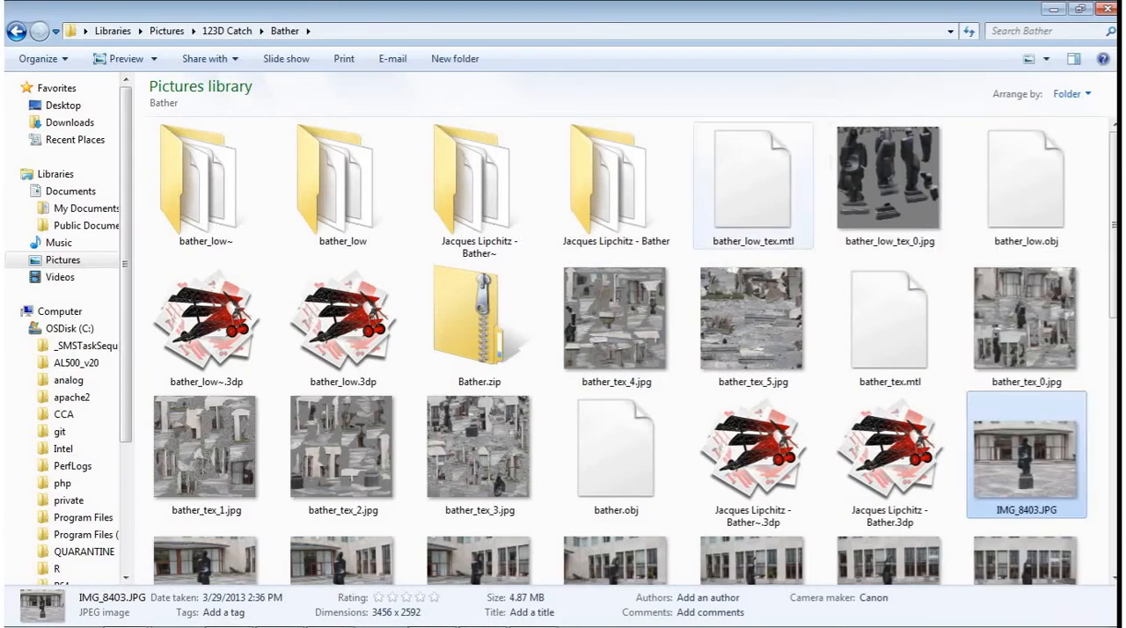
View IMG_8403.JPG from the Bather folder in Photo Viewer and show the next photo.
double_click(1025, 454)
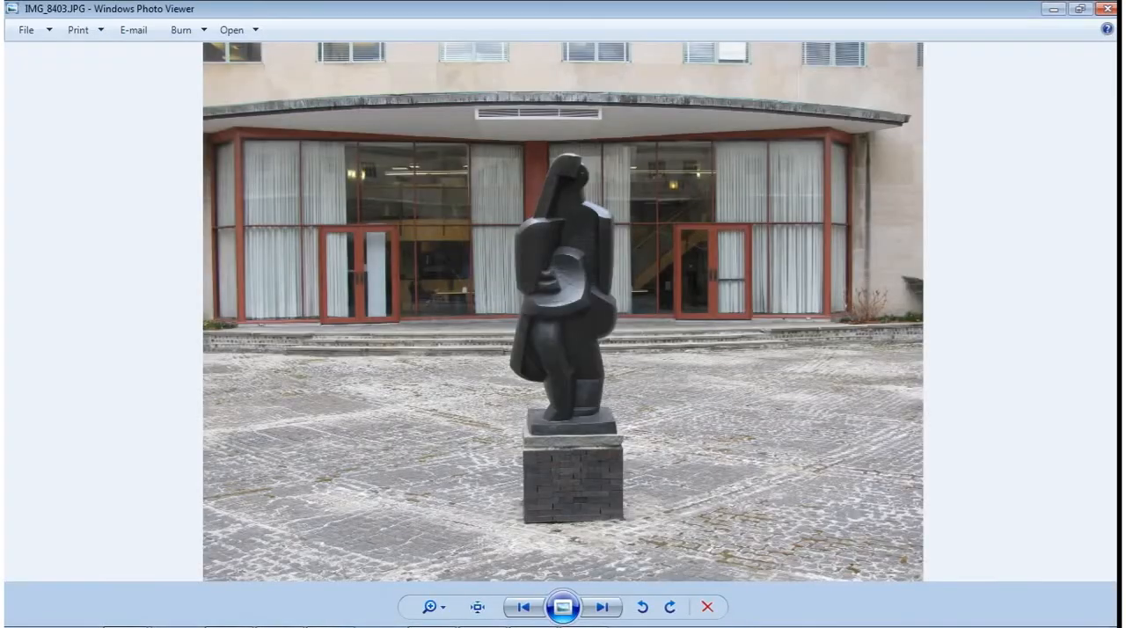
left_click(522, 605)
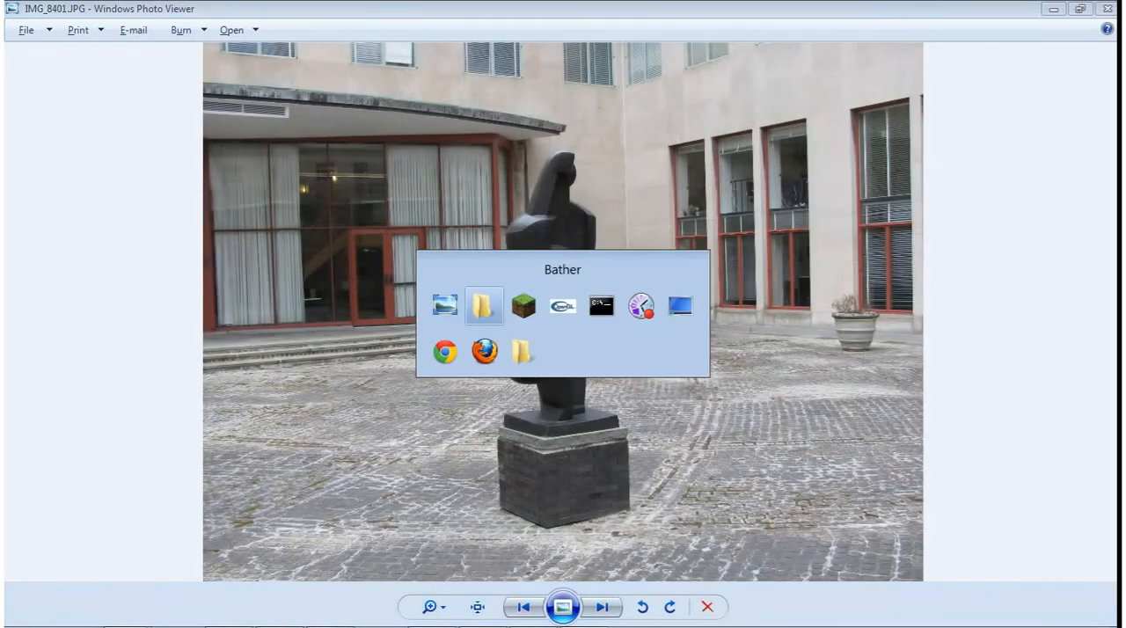
Bring Minecraft forward and return to the game to show the grey block statue on the mountain.
left_click(522, 306)
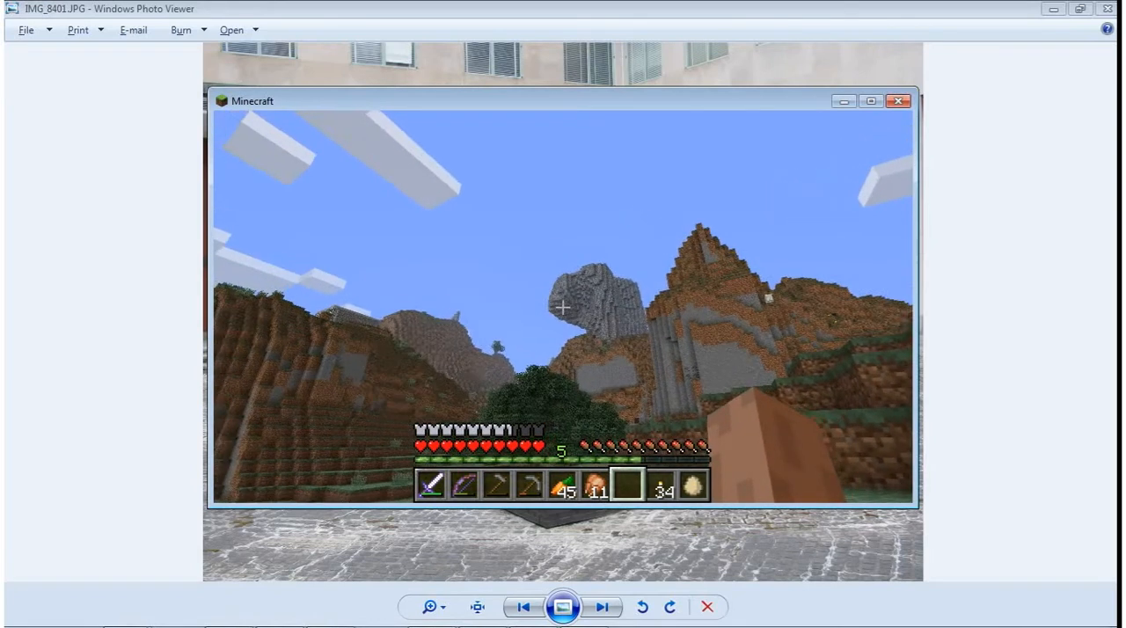
left_click(897, 100)
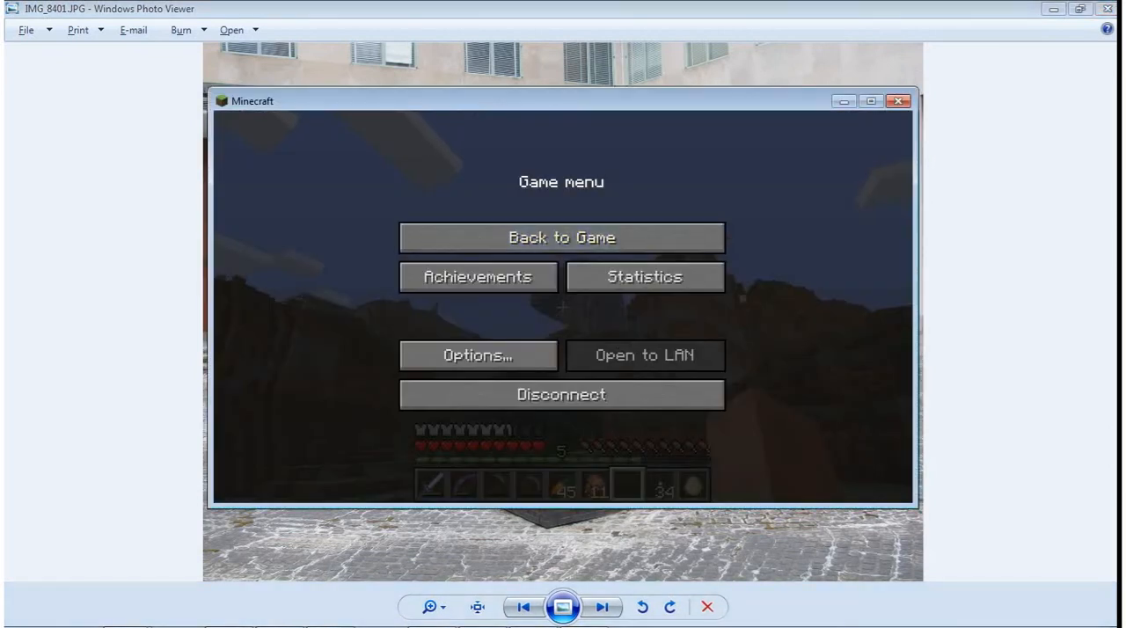
left_click(561, 236)
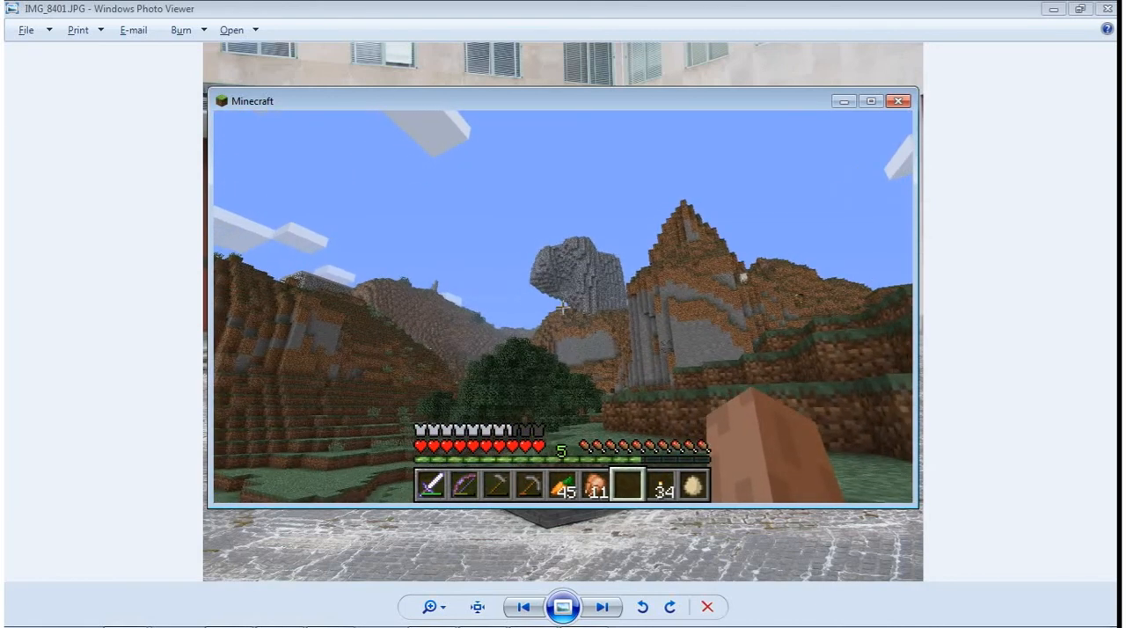
Switch back to Photo Viewer and show another photo of the real sculpture.
left_click(899, 100)
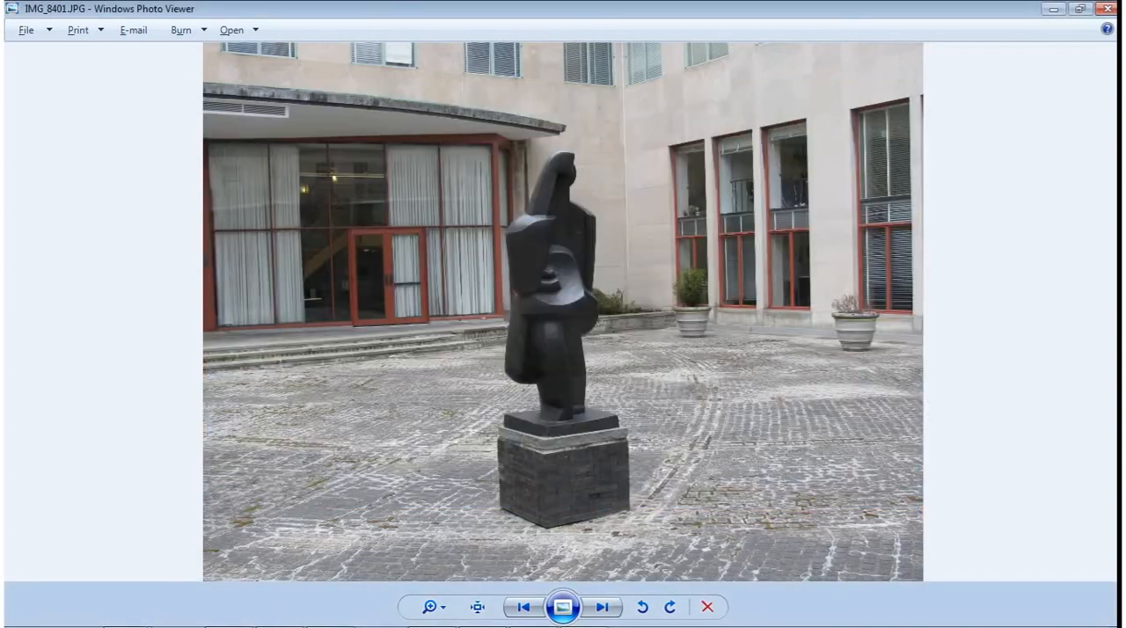
left_click(521, 605)
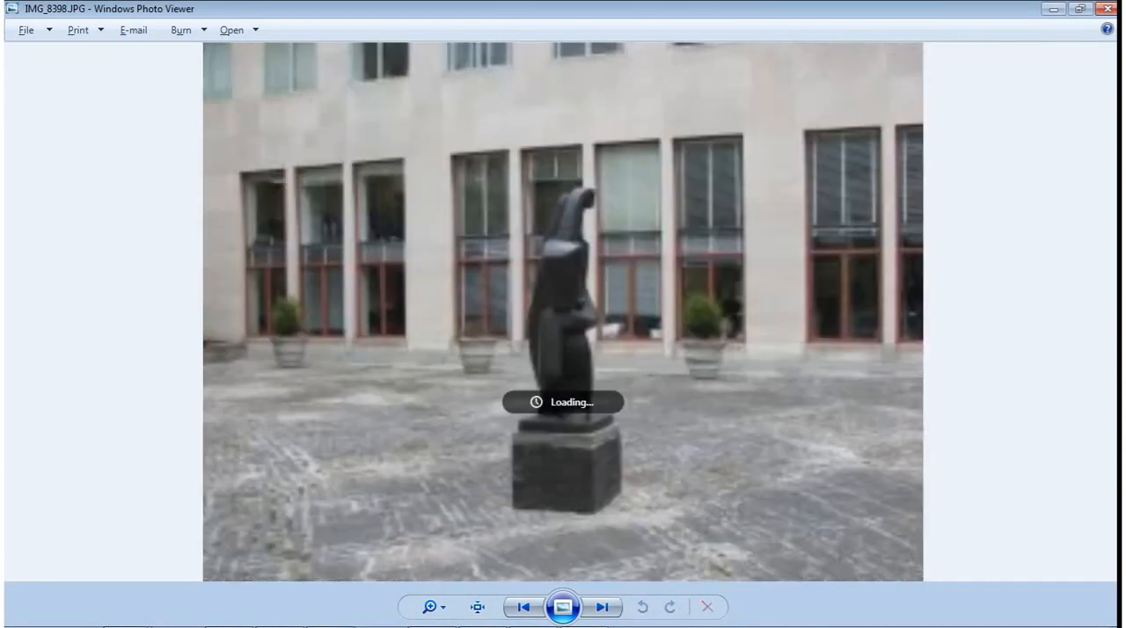